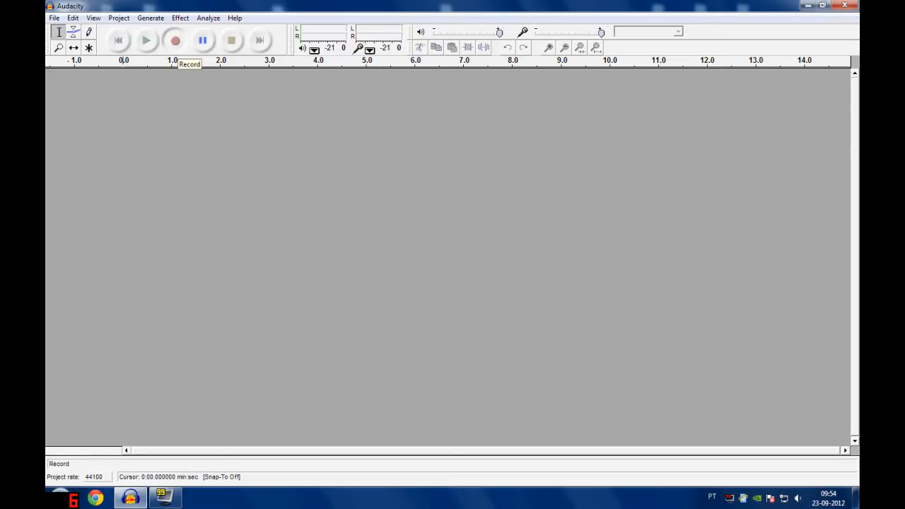
Close the empty Audacity project window to return to the Windows desktop
left_click(195, 40)
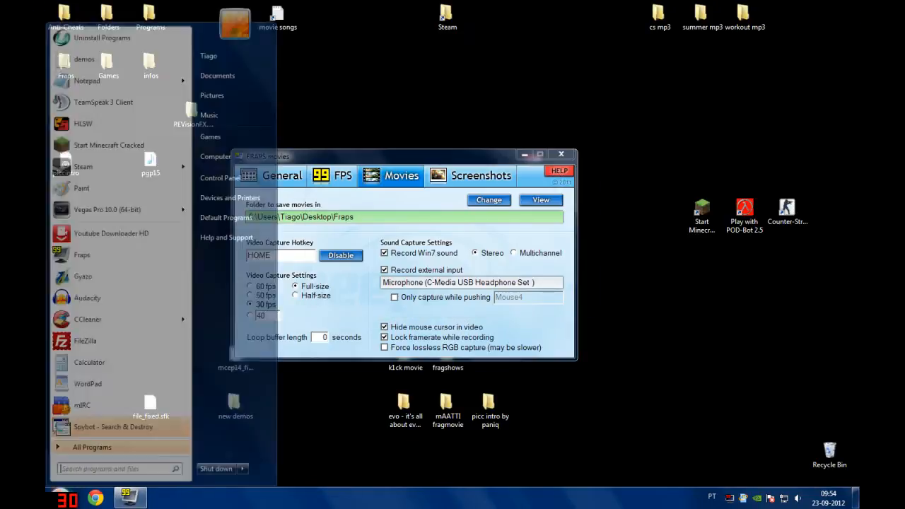
Relaunch Audacity from the Start menu search and dismiss the leftover temporary files warning
type("audacirt")
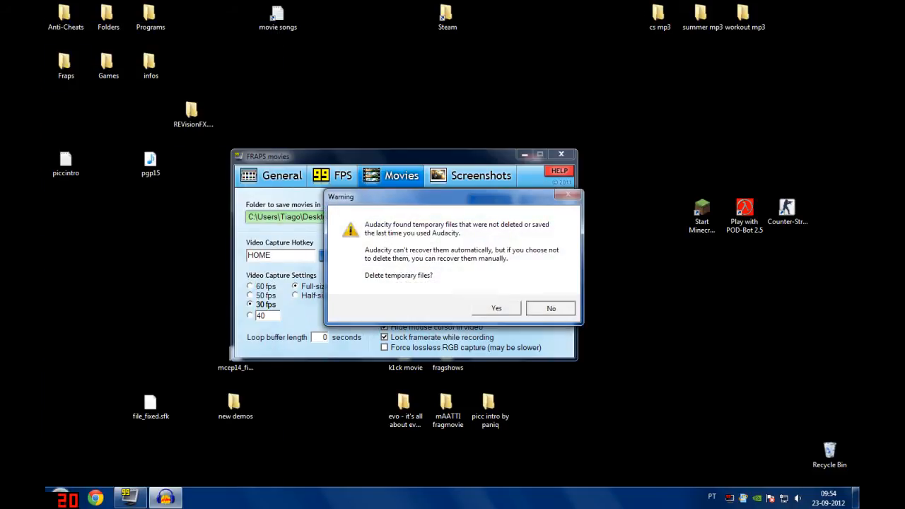
left_click(550, 308)
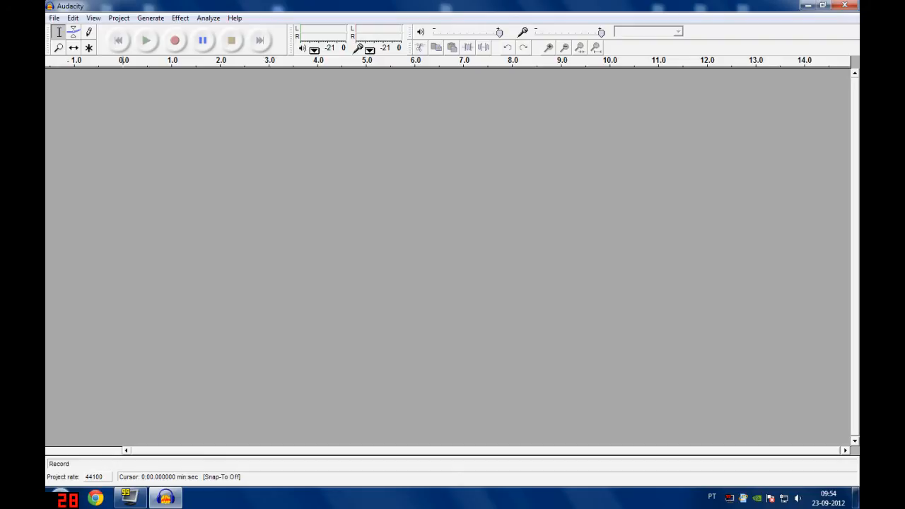
mouse_move(175, 40)
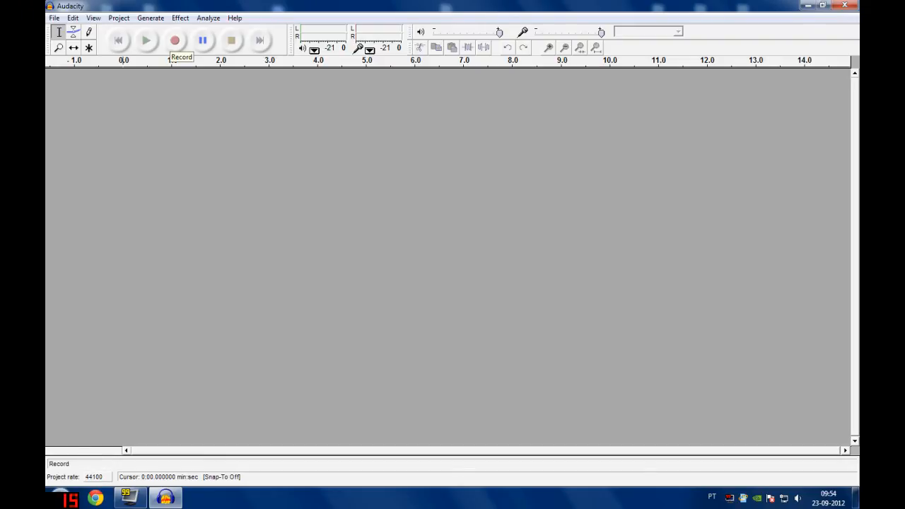
Record roughly eight seconds of voice onto a new mono track, then stop
left_click(175, 40)
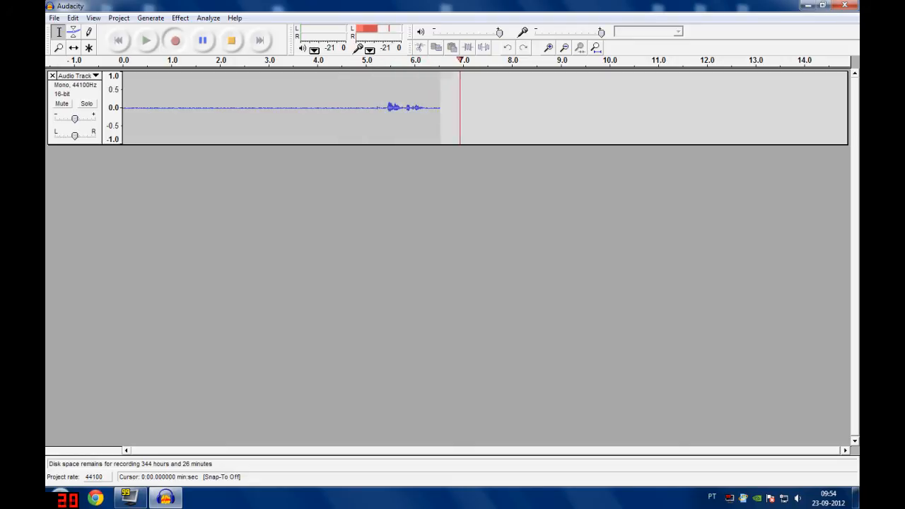
left_click(230, 40)
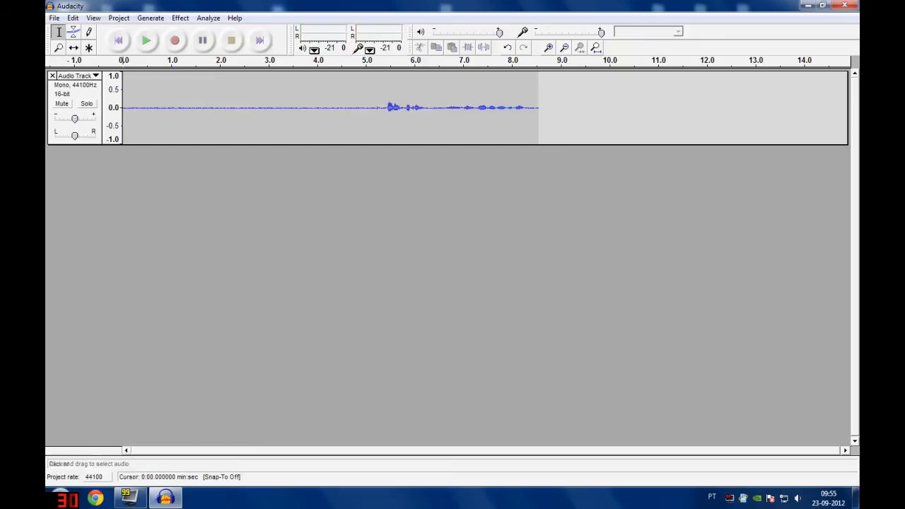
left_click(180, 17)
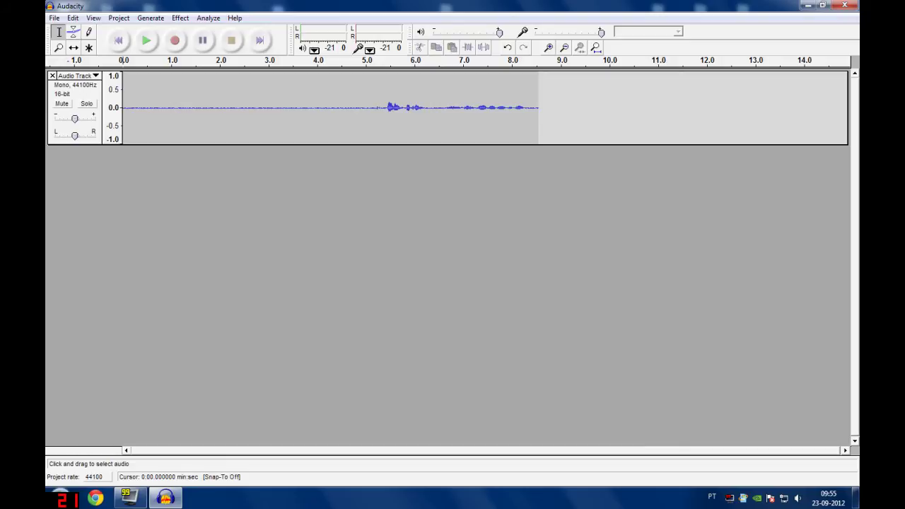
left_click(146, 39)
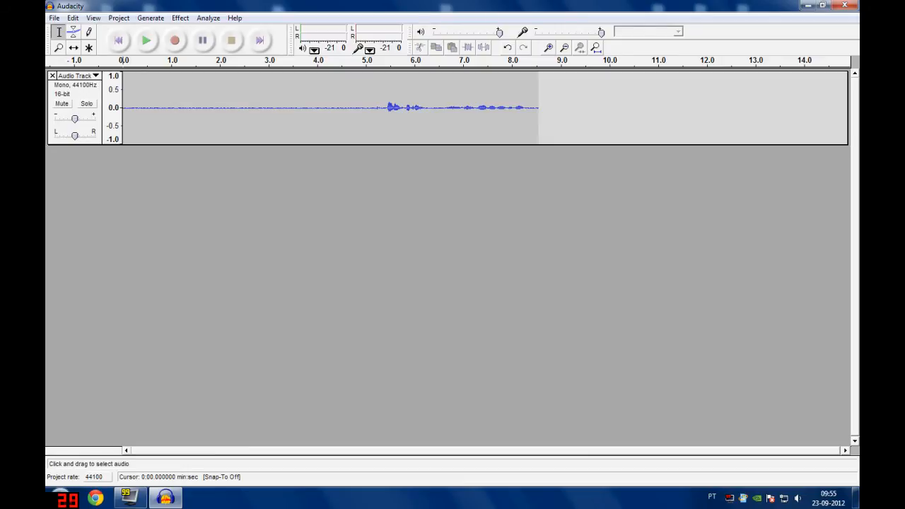
Select the first ~4.5 noise-only seconds and capture a noise profile via Effect > Noise Removal
left_click_drag(128, 108, 348, 108)
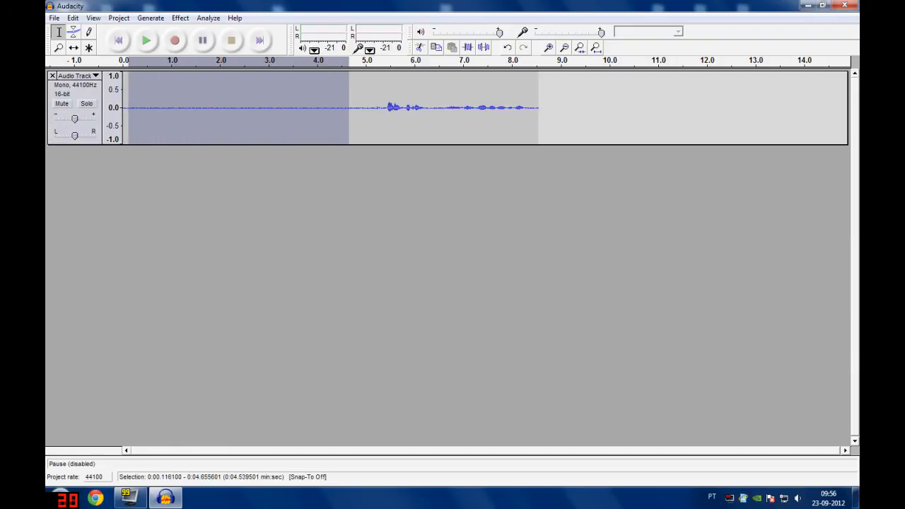
left_click(181, 17)
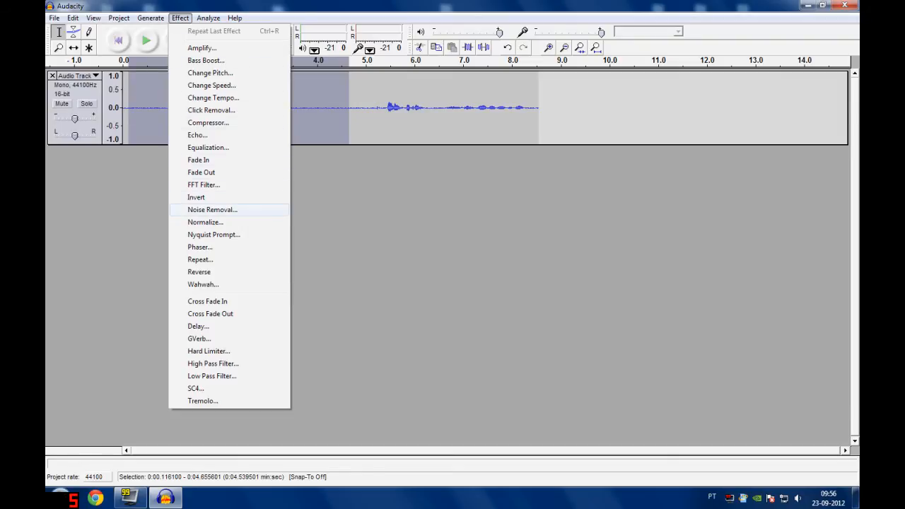
mouse_move(213, 235)
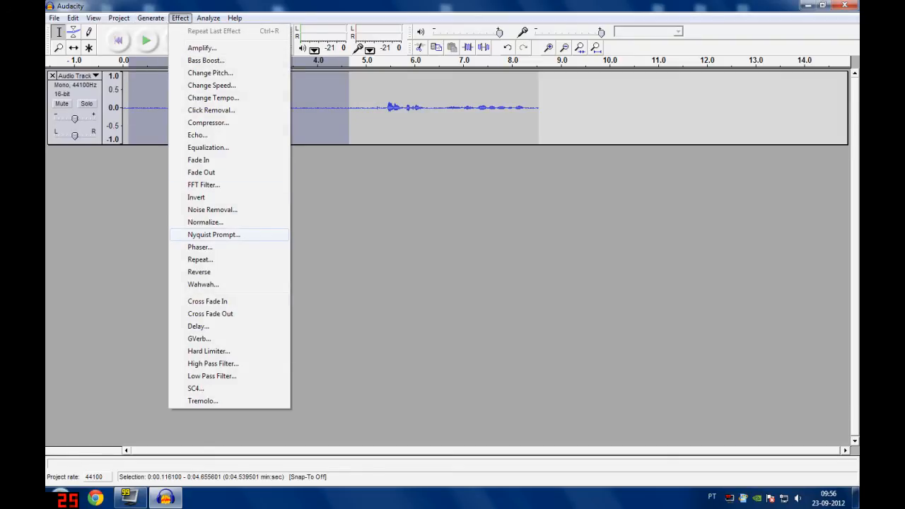
left_click(212, 209)
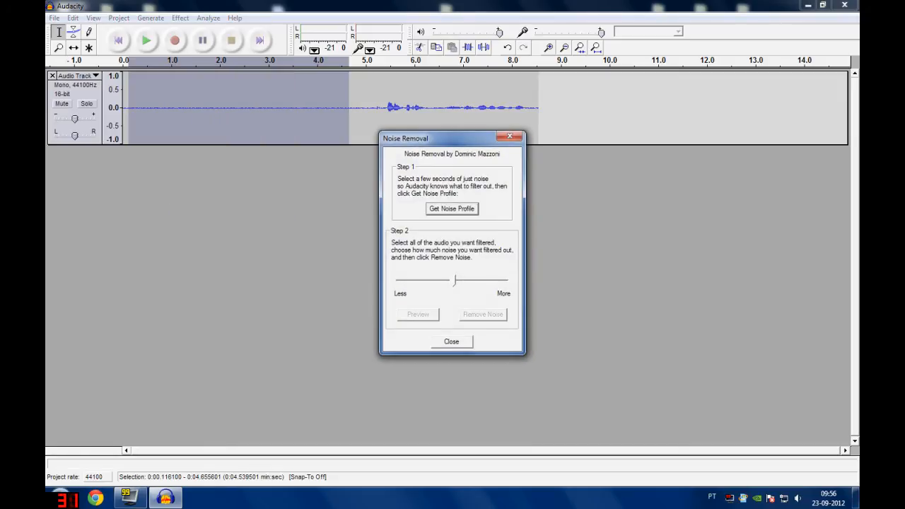
left_click(451, 341)
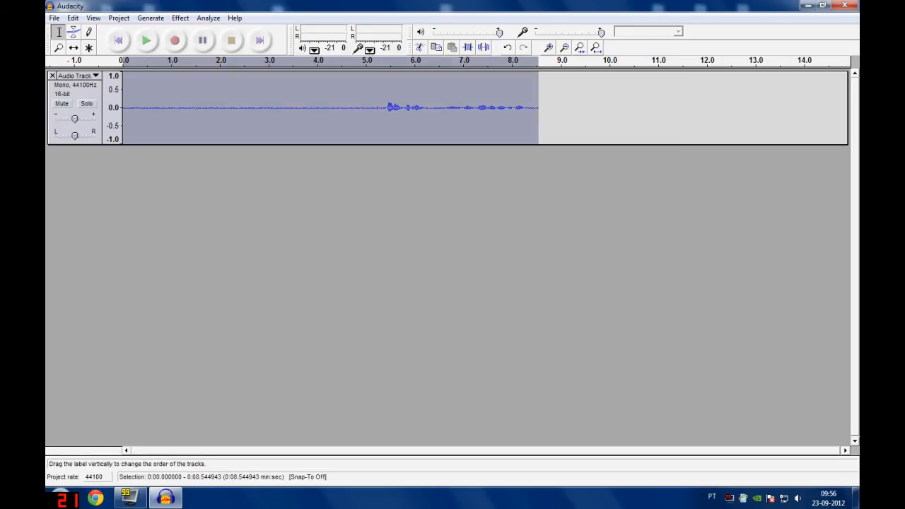
Apply Noise Removal to the whole track with the Less/More slider set toward Less
left_click(181, 17)
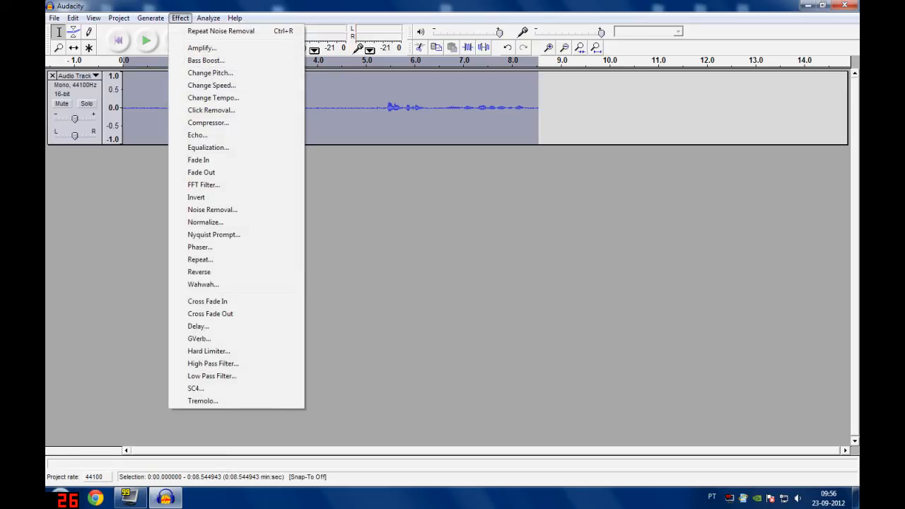
left_click(212, 209)
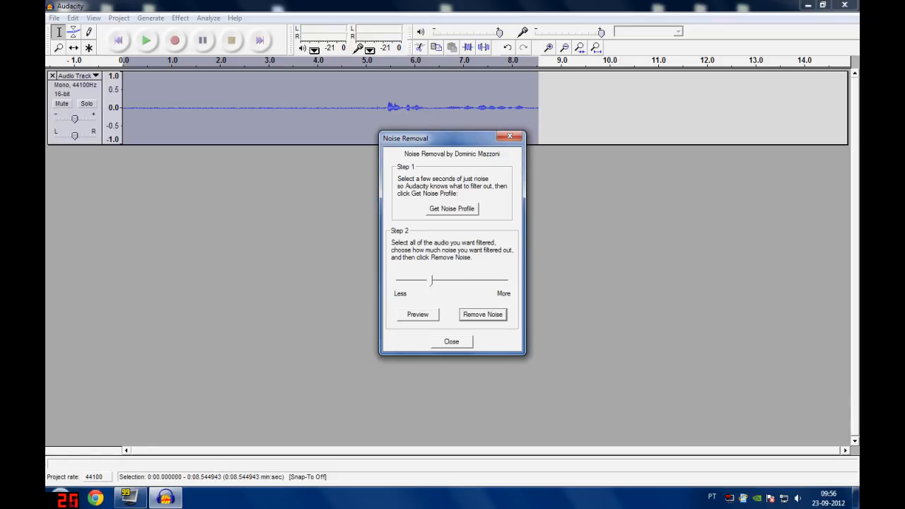
left_click_drag(431, 280, 416, 280)
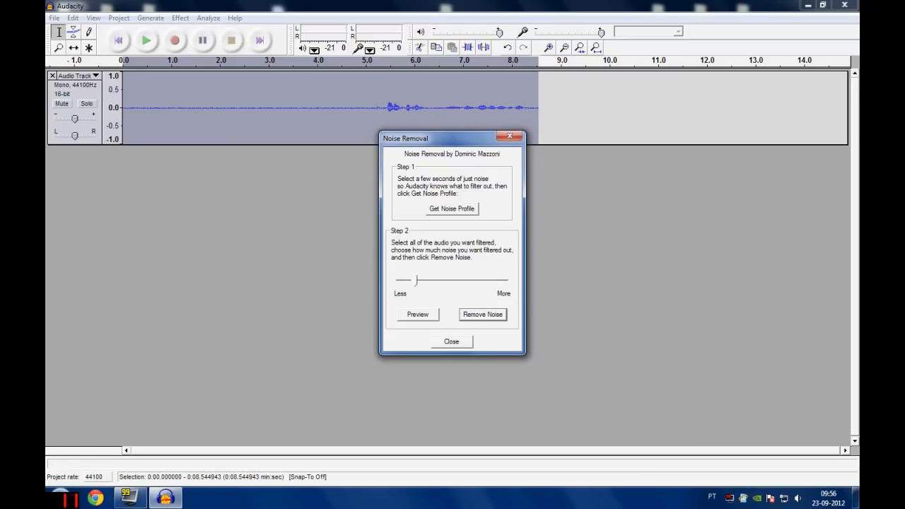
left_click_drag(417, 280, 427, 280)
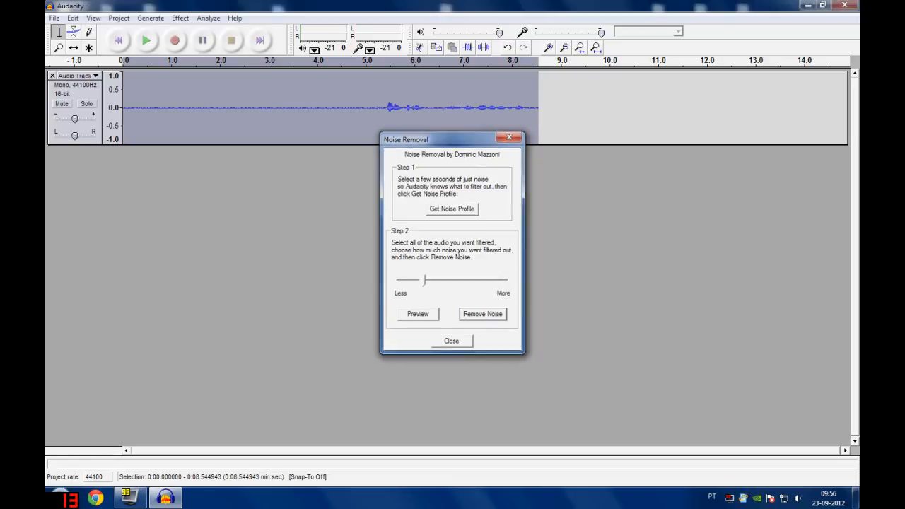
left_click(451, 341)
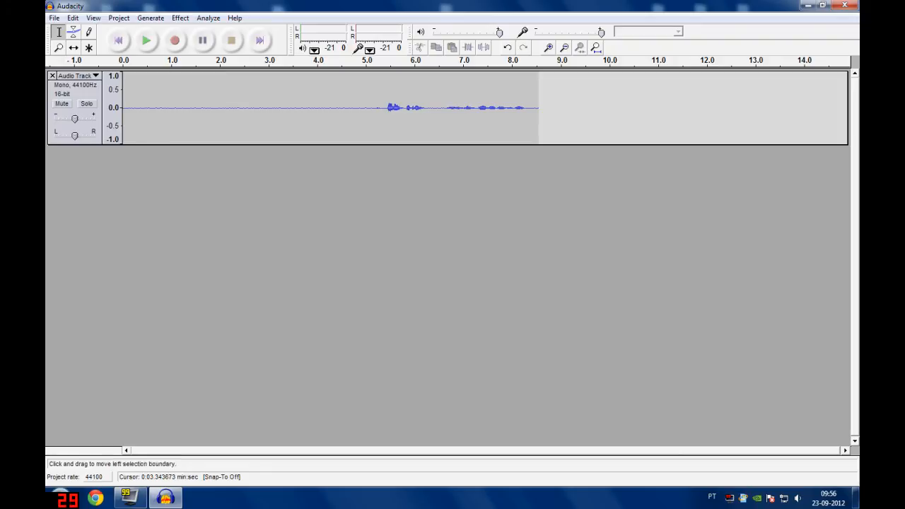
left_click(173, 108)
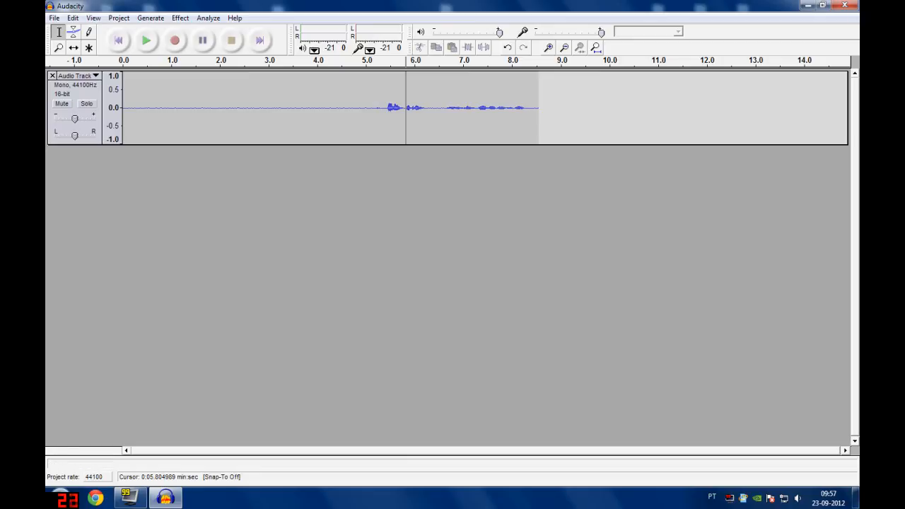
left_click(144, 40)
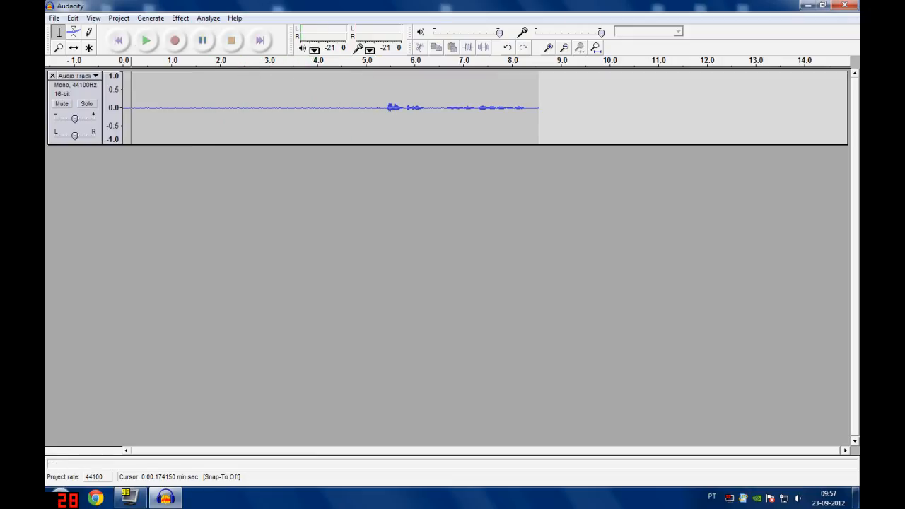
left_click(54, 17)
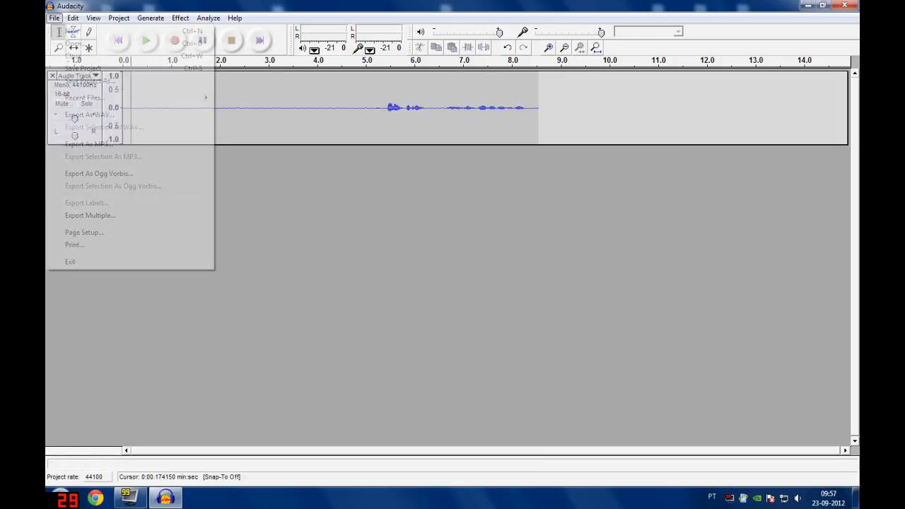
left_click(84, 115)
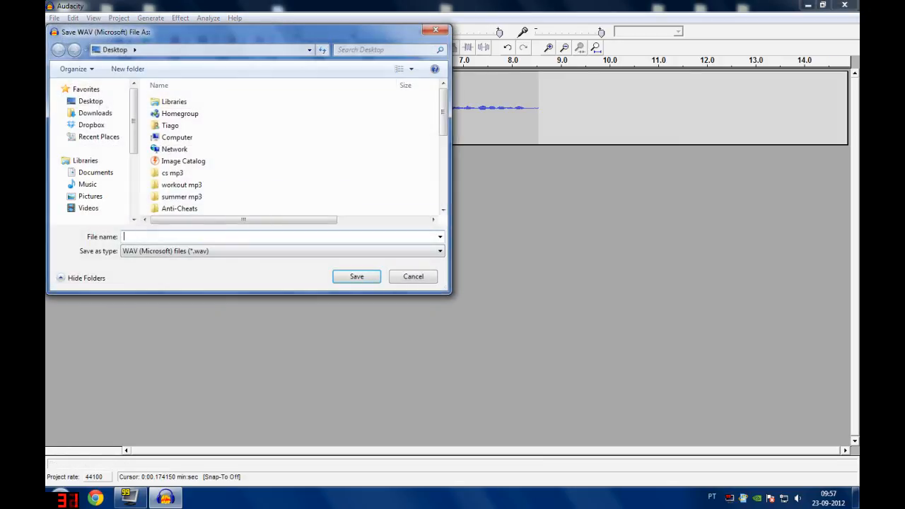
left_click(413, 276)
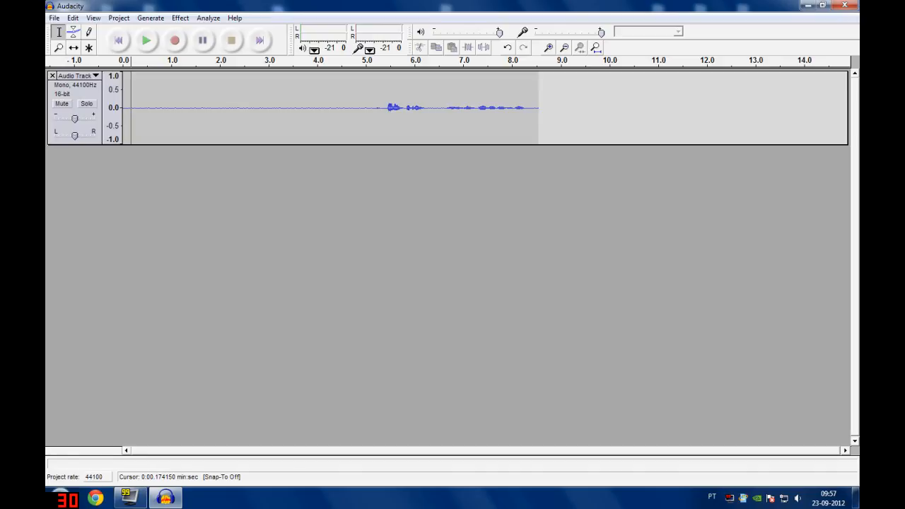